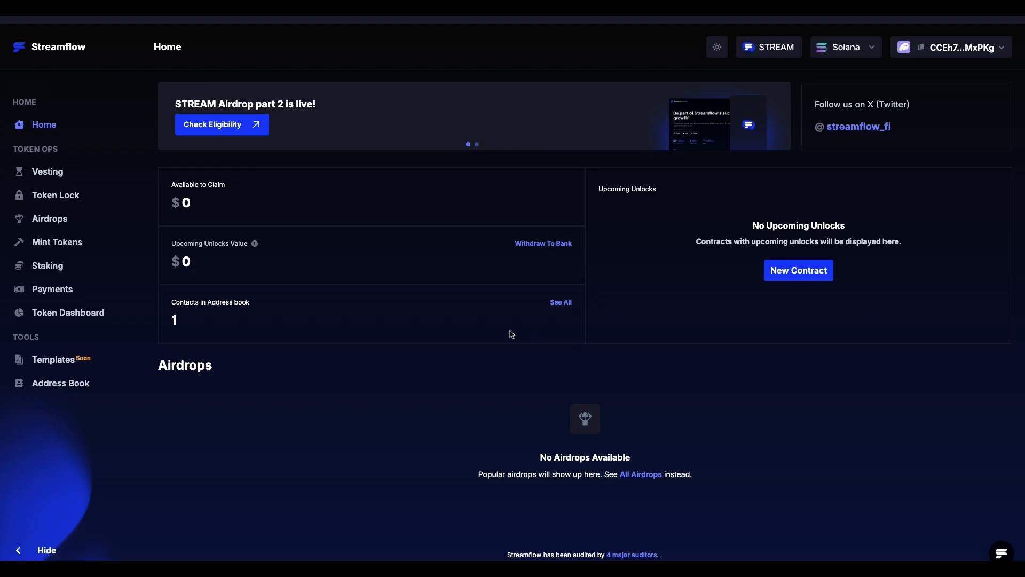
mouse_move(229, 284)
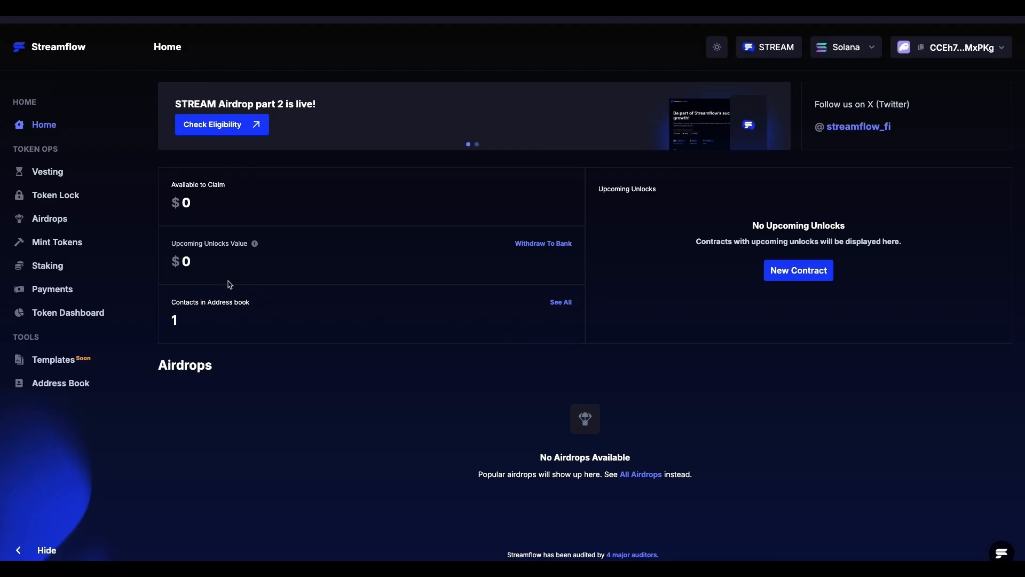
mouse_move(60, 201)
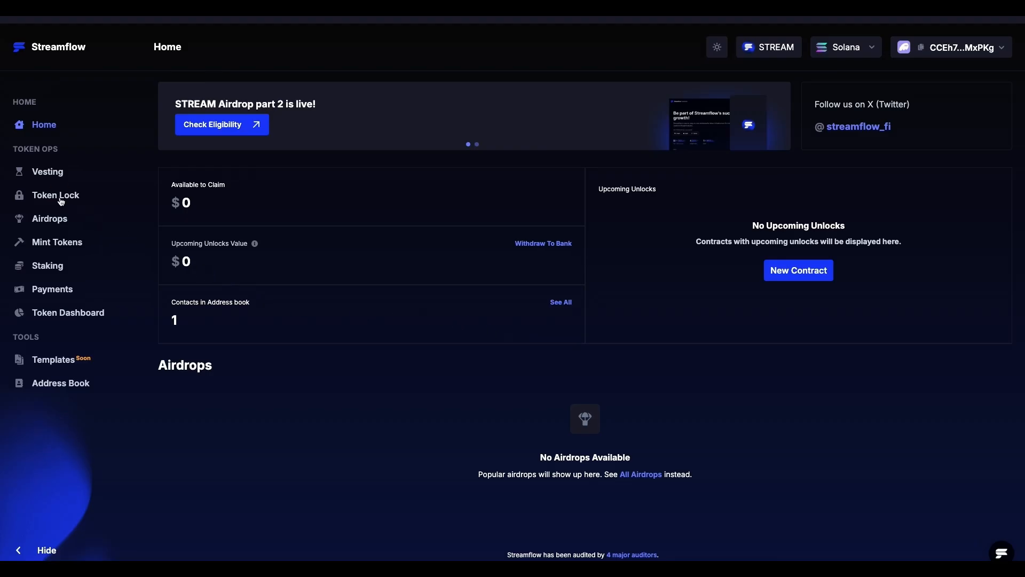
Open the Token Lock page from the Token Ops sidebar section.
left_click(55, 195)
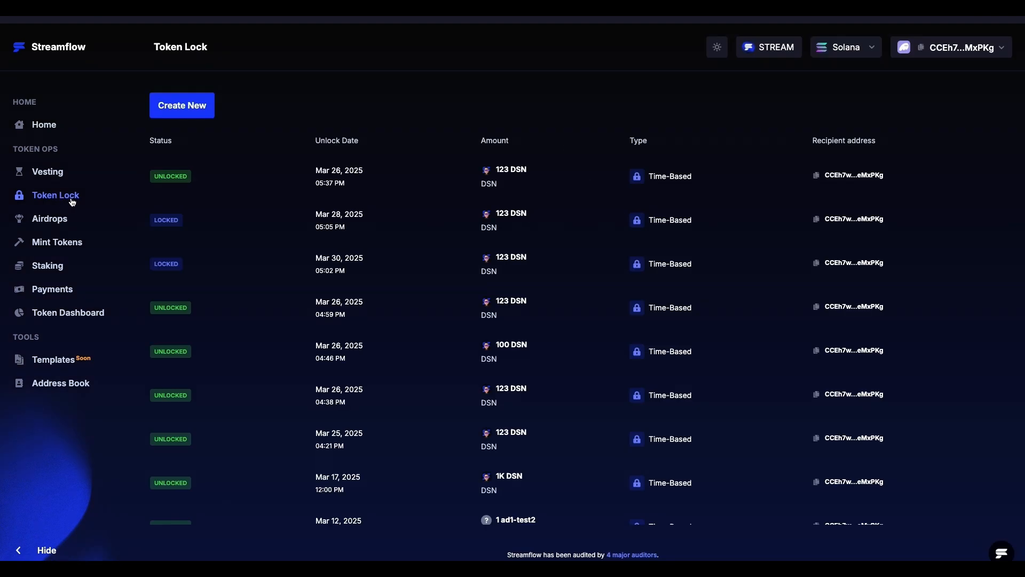
mouse_move(113, 201)
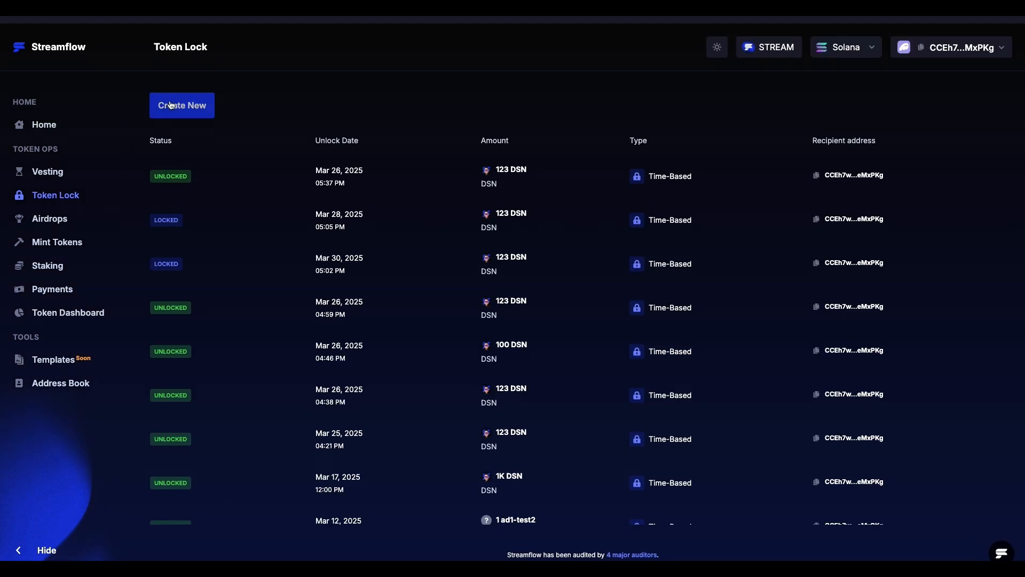
Create a new token lock and choose the Time-Based Lock type.
left_click(182, 105)
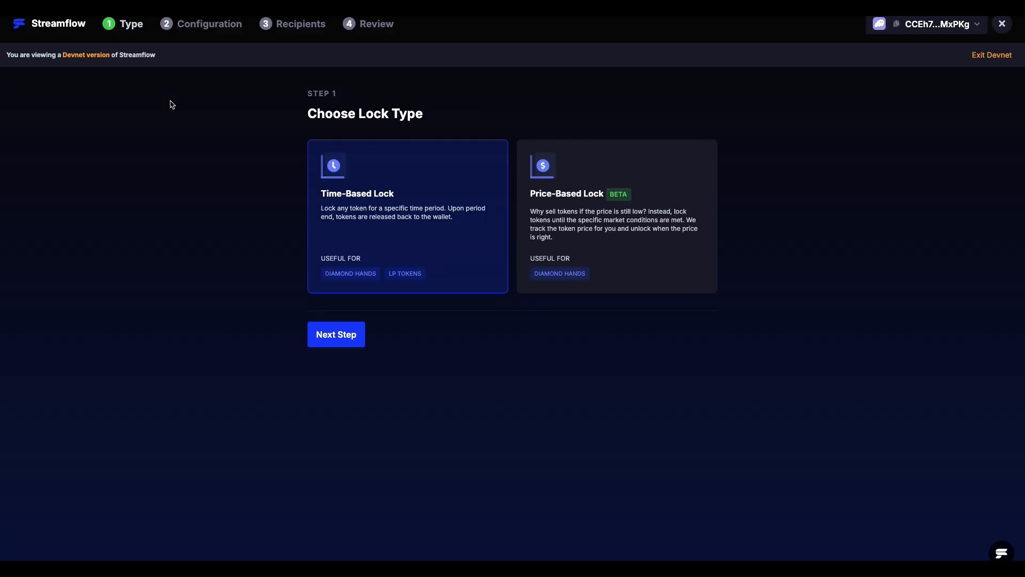
mouse_move(241, 172)
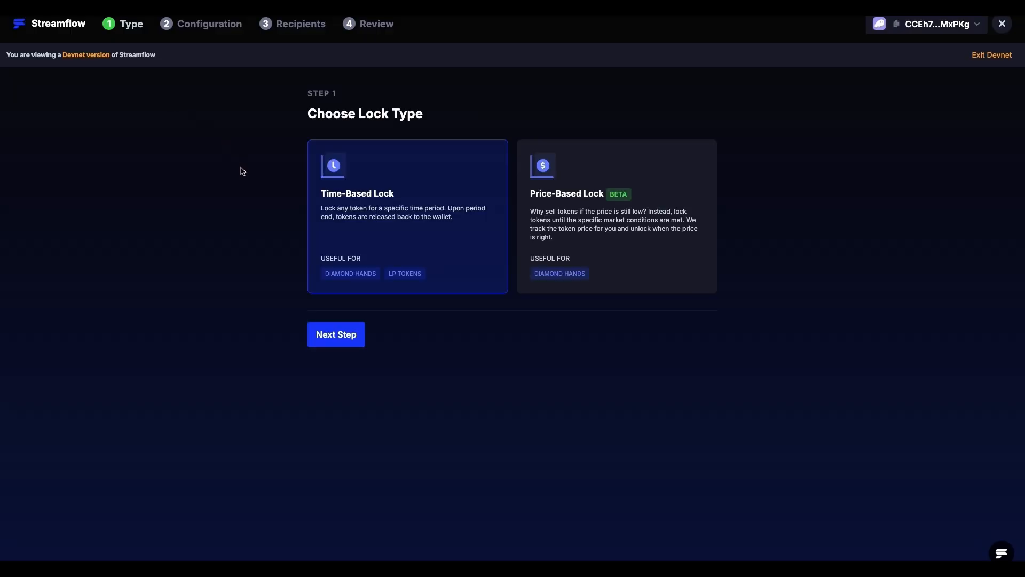
mouse_move(336, 215)
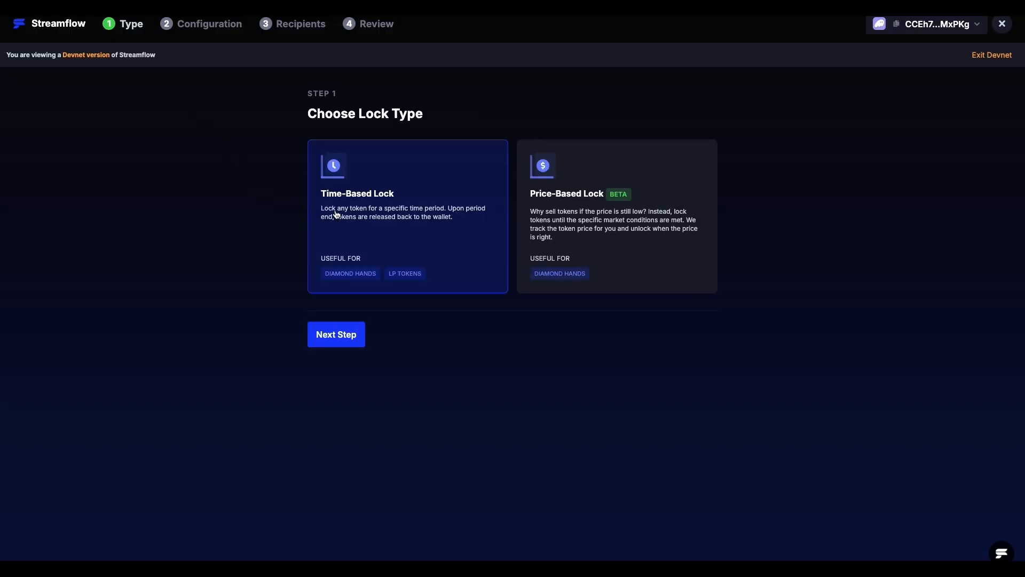
mouse_move(336, 334)
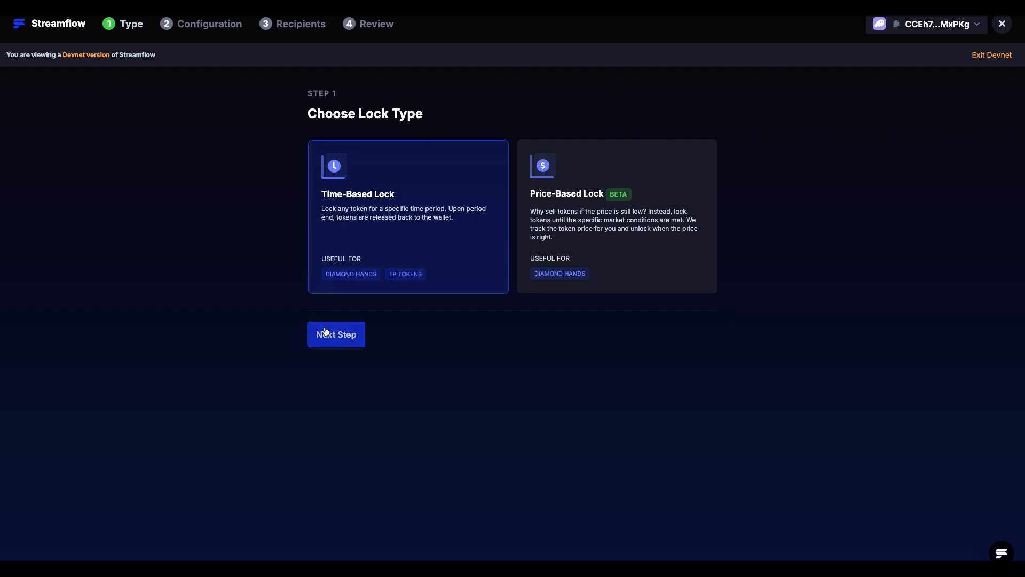
Continue to configuration, select STREAM as the token, and open the unlock date calendar.
left_click(335, 334)
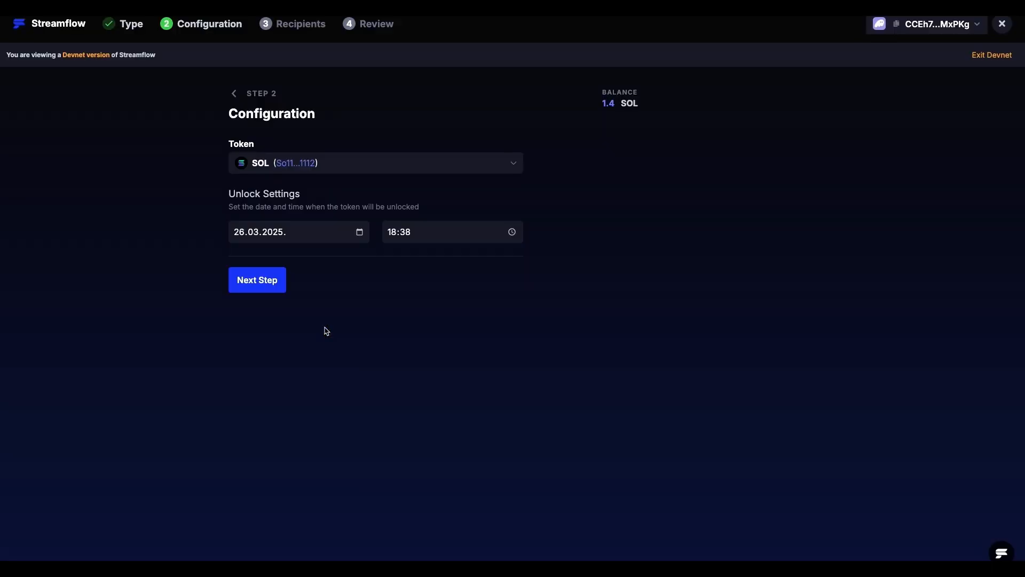
mouse_move(368, 201)
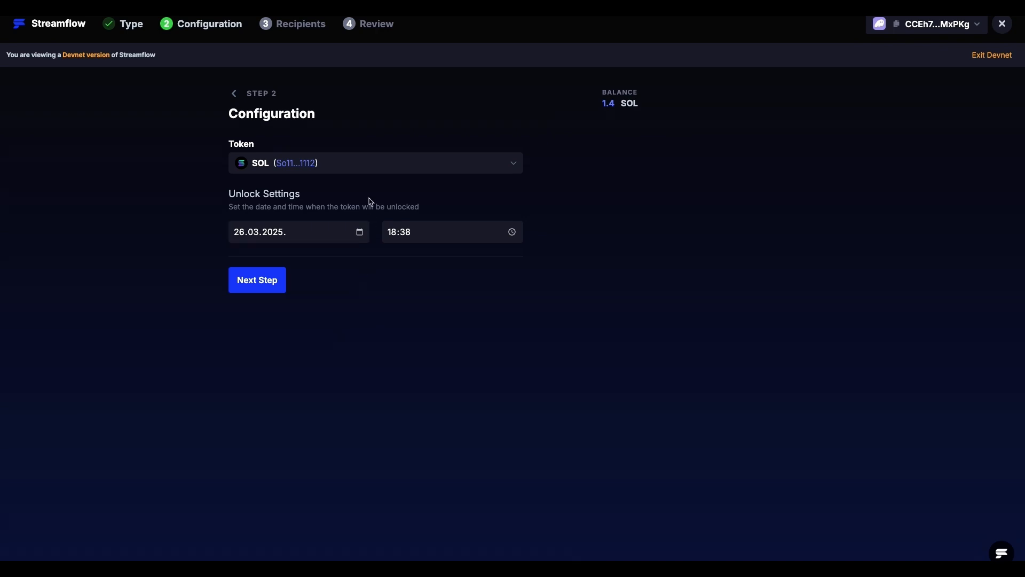
mouse_move(378, 172)
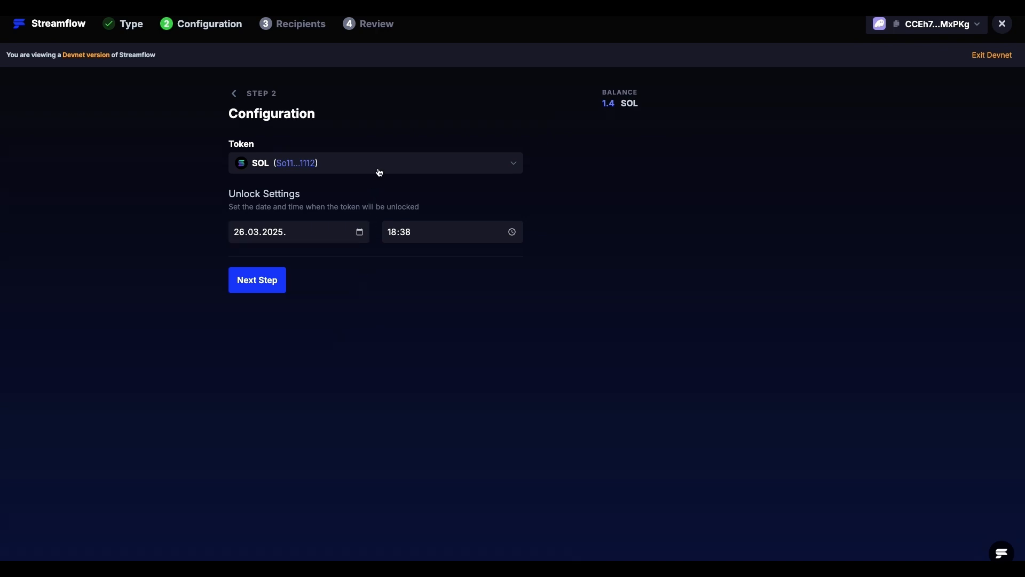
left_click(376, 163)
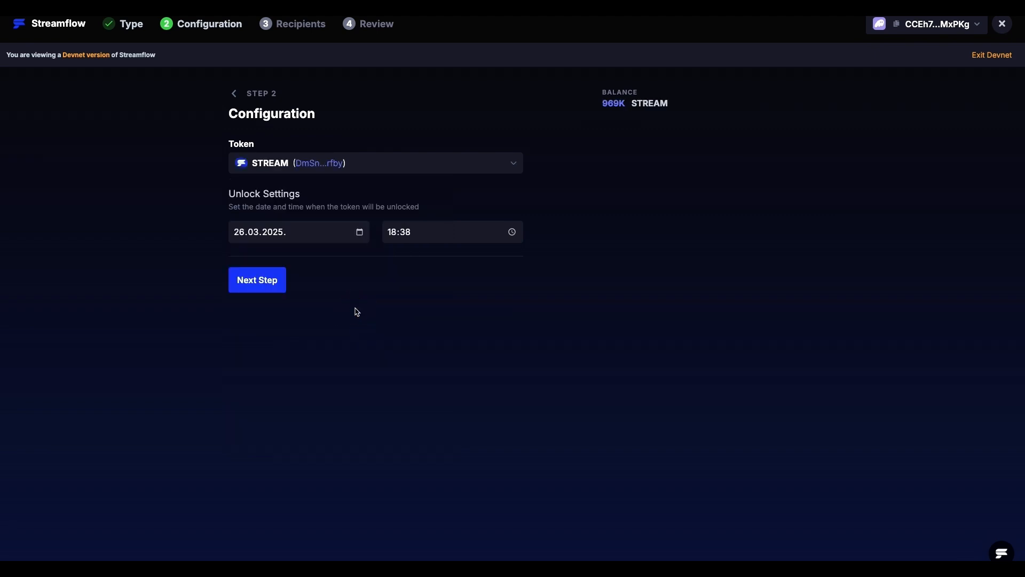
mouse_move(321, 251)
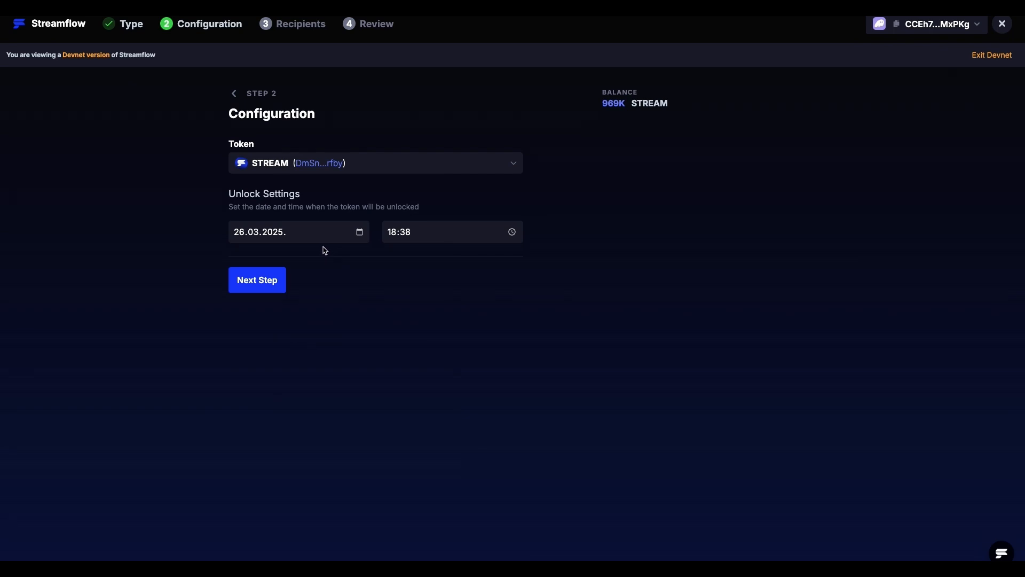
left_click(295, 231)
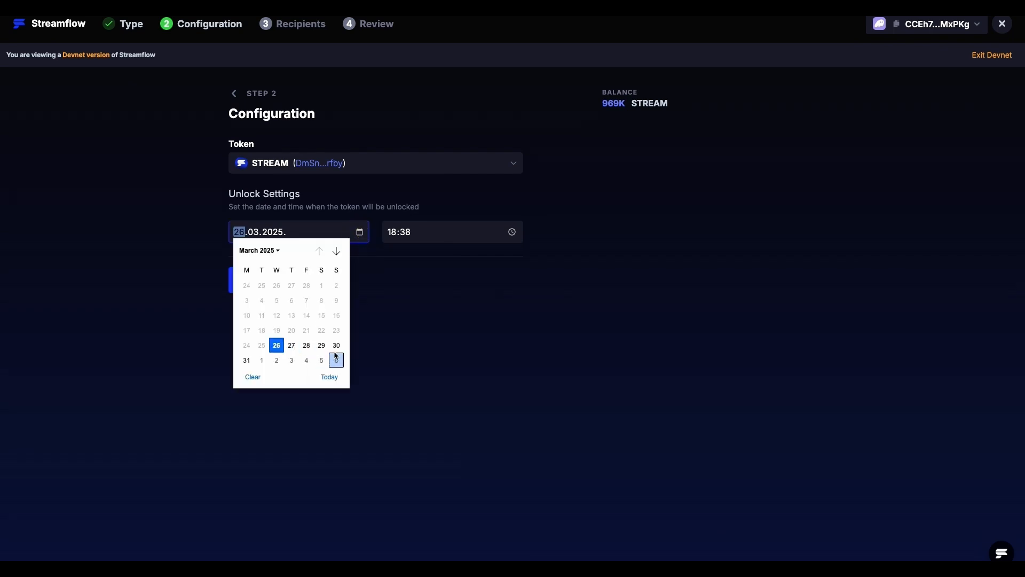
Set the unlock to March 30, 2025 at 20:00 and continue to Recipients.
left_click(336, 346)
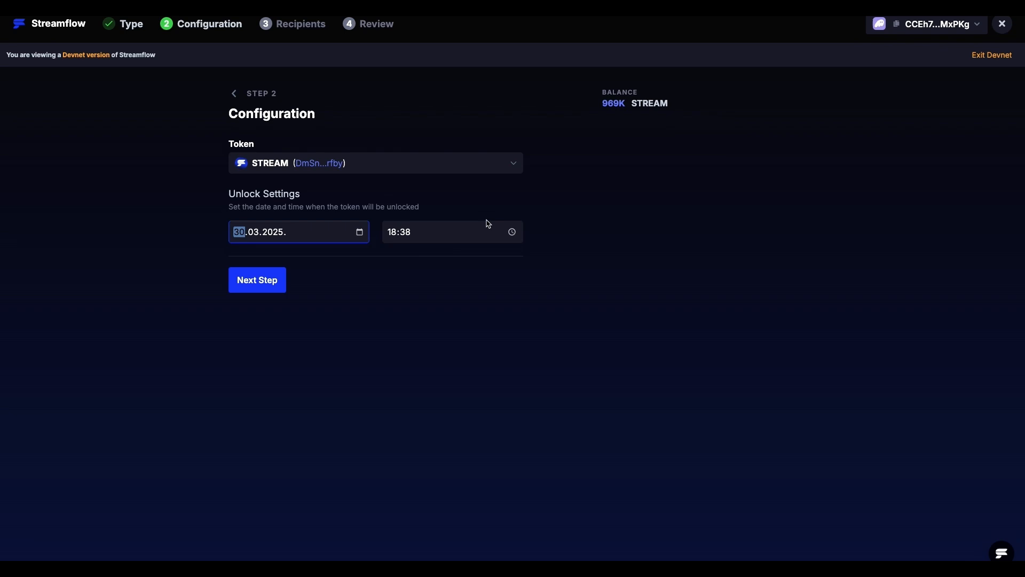
left_click(432, 231)
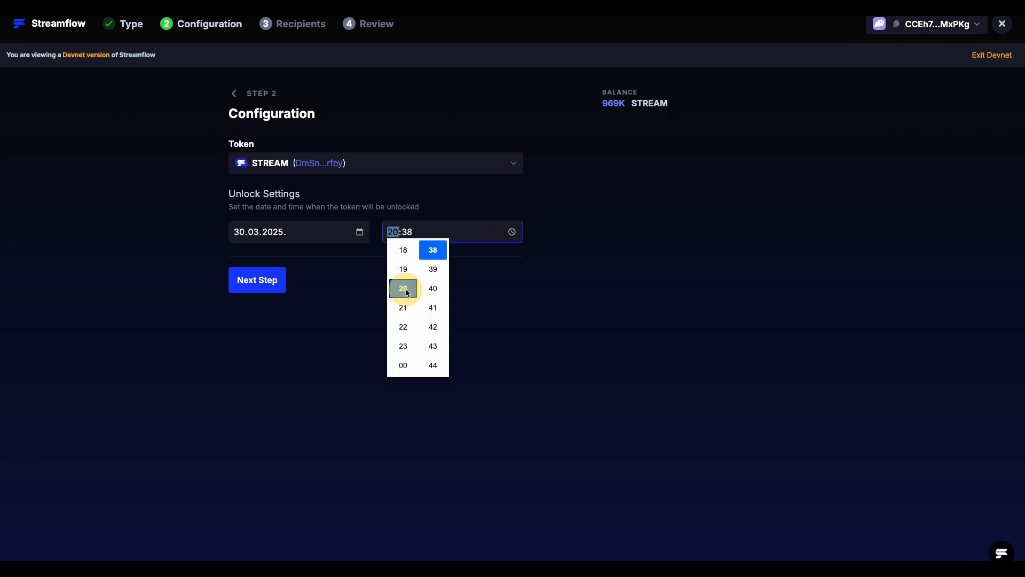
left_click(402, 288)
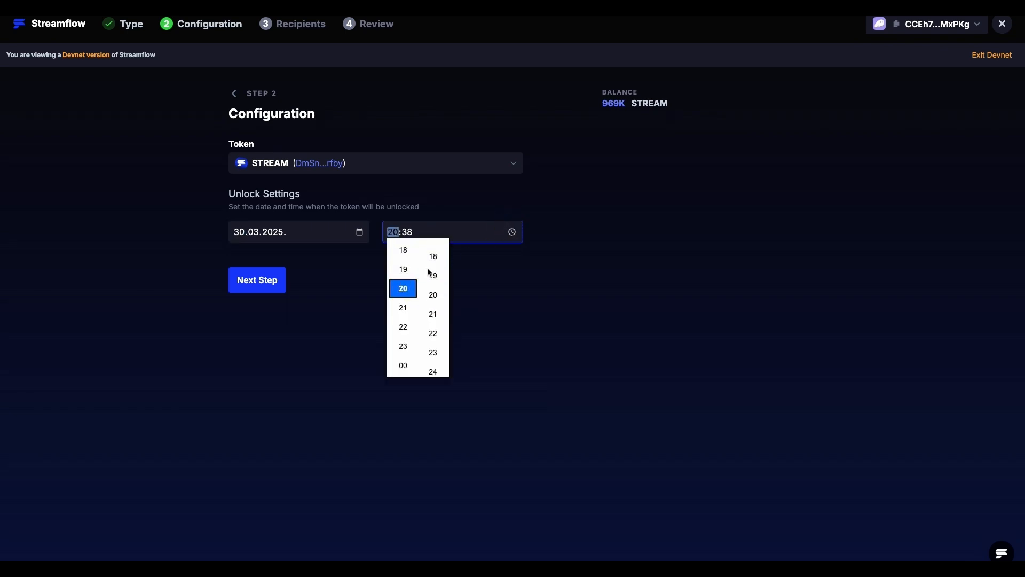
scroll("down", 3)
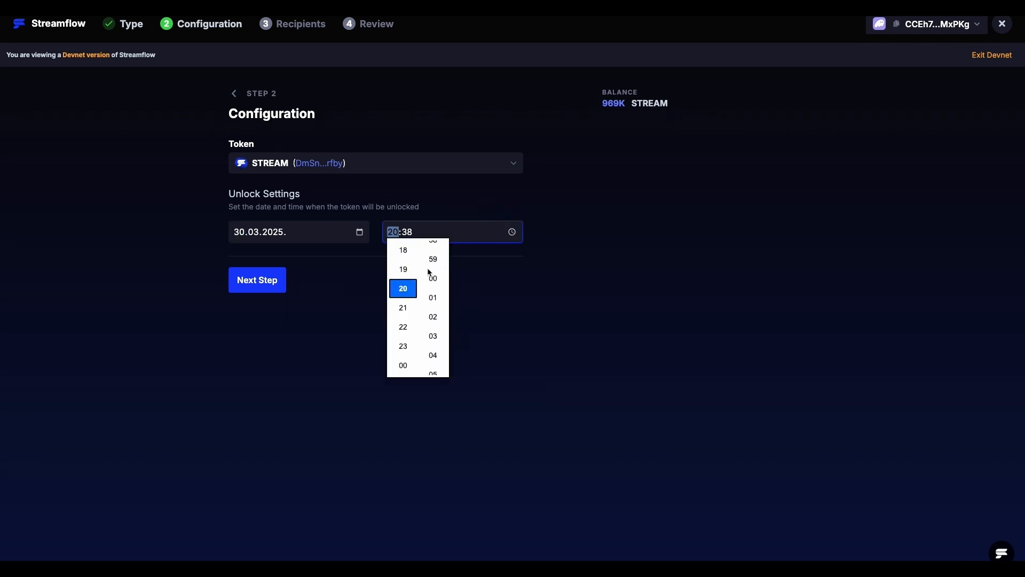
left_click(432, 277)
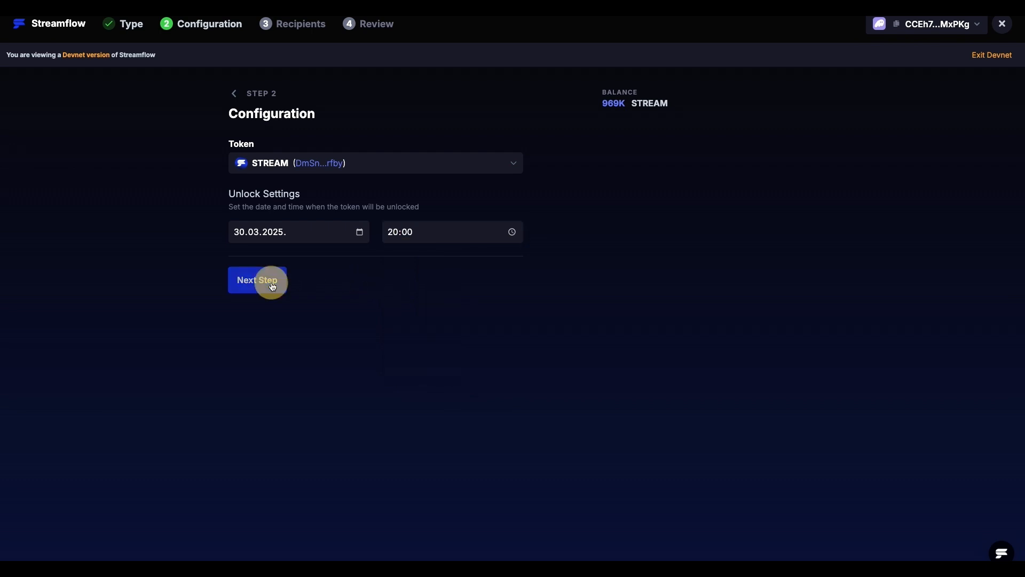
left_click(256, 280)
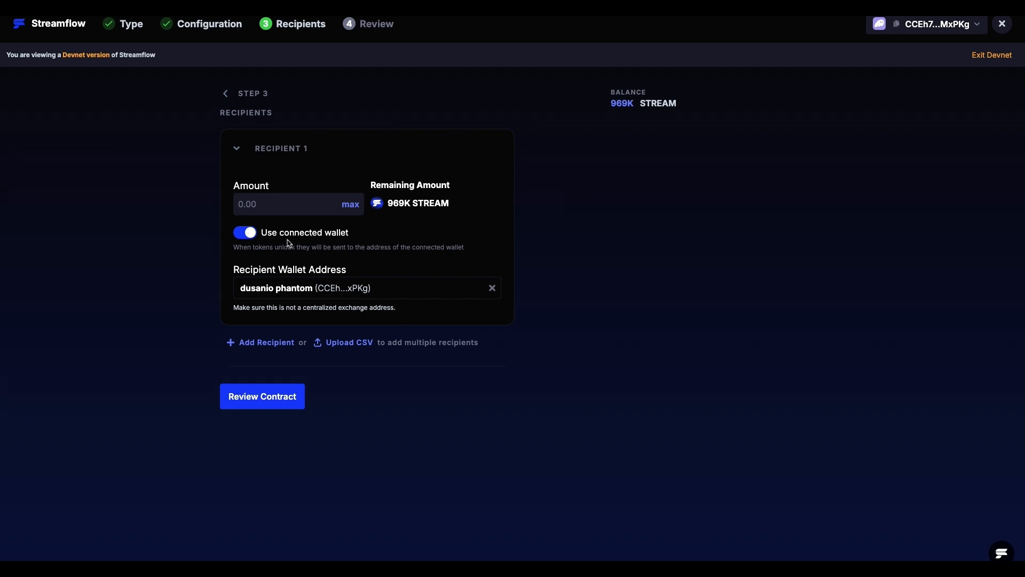
Lock 10,000 STREAM for the connected wallet and proceed to contract review.
left_click(292, 204)
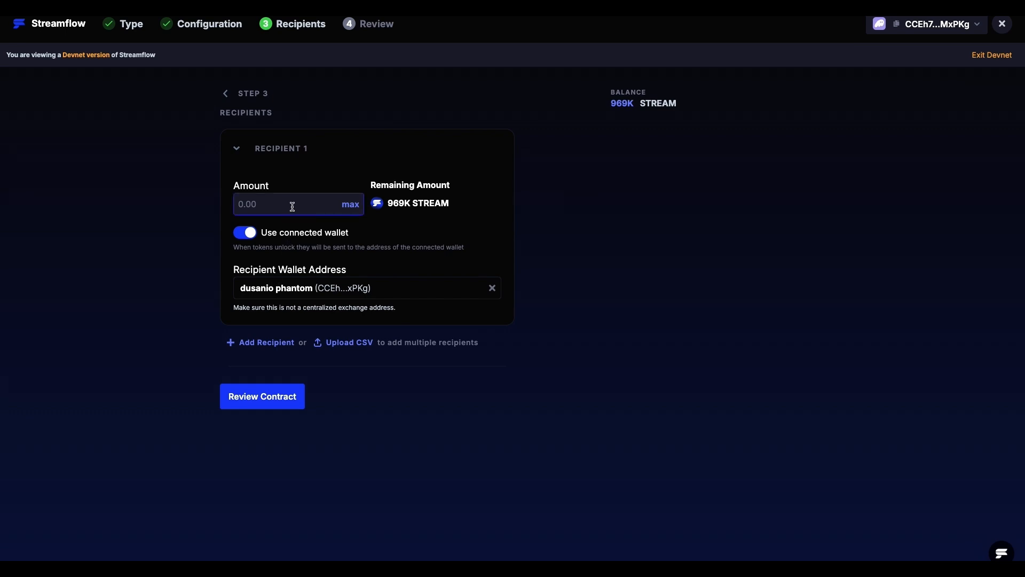
type("100000")
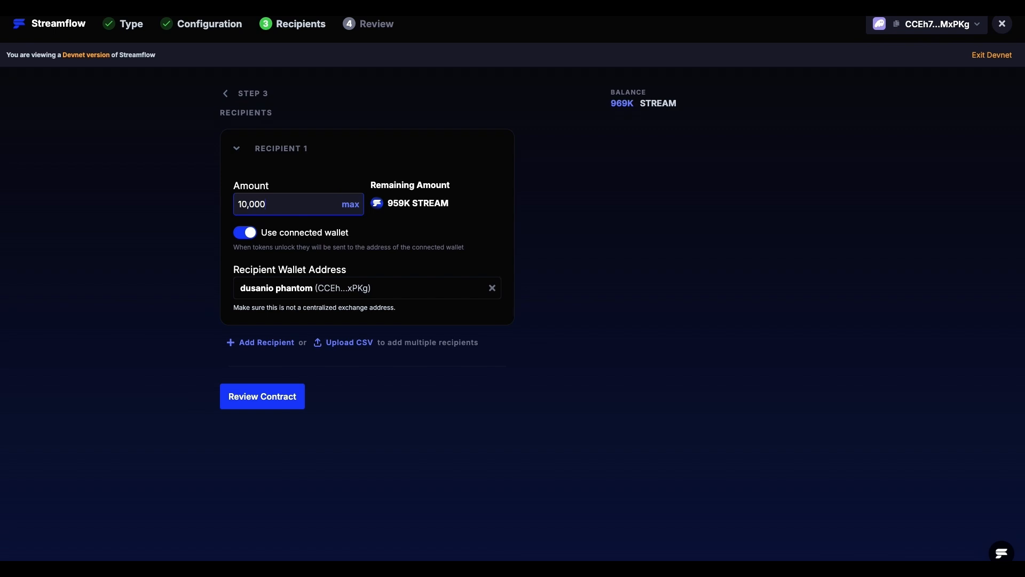
mouse_move(289, 238)
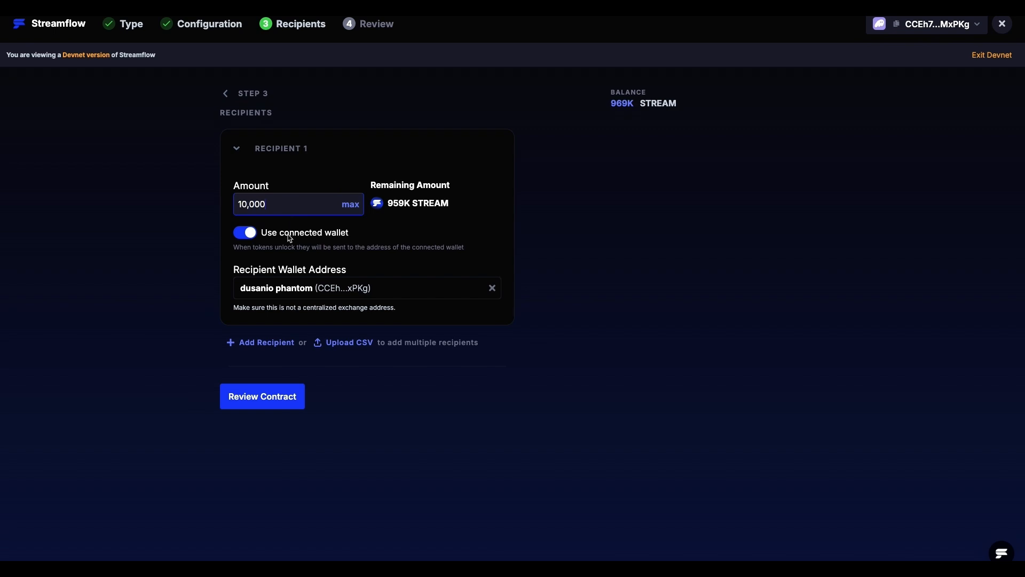
left_click(244, 233)
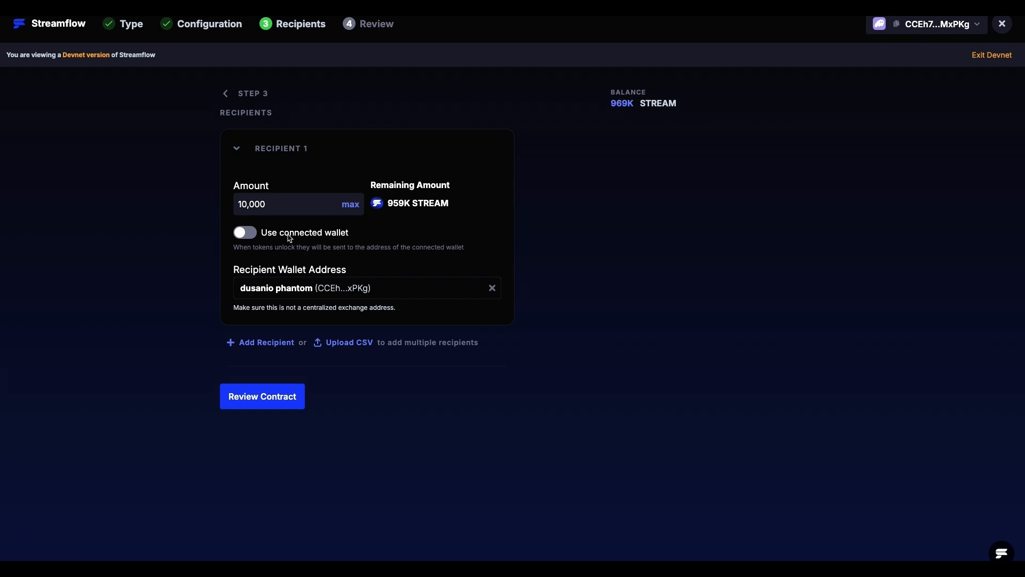
left_click(244, 233)
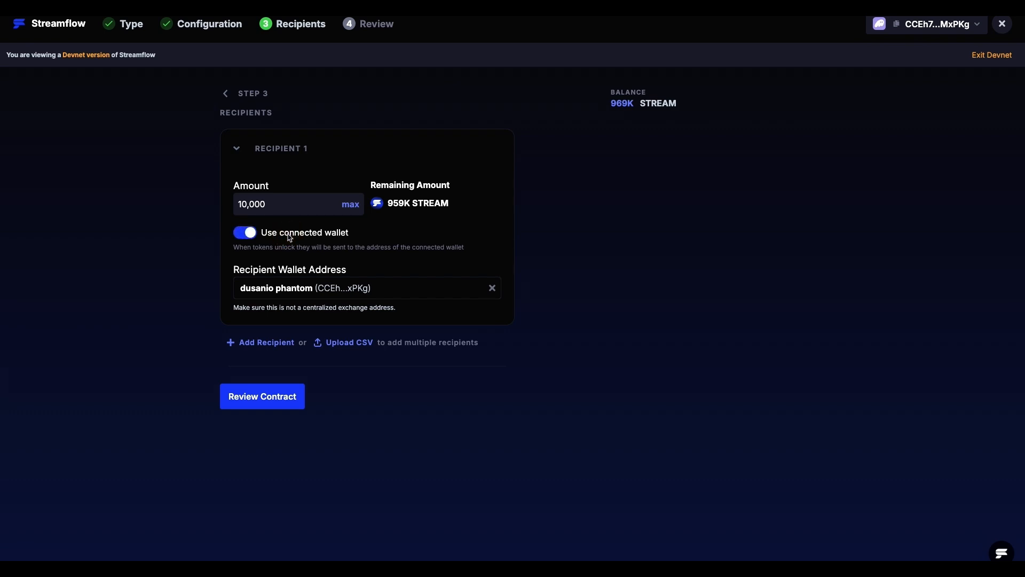
mouse_move(314, 302)
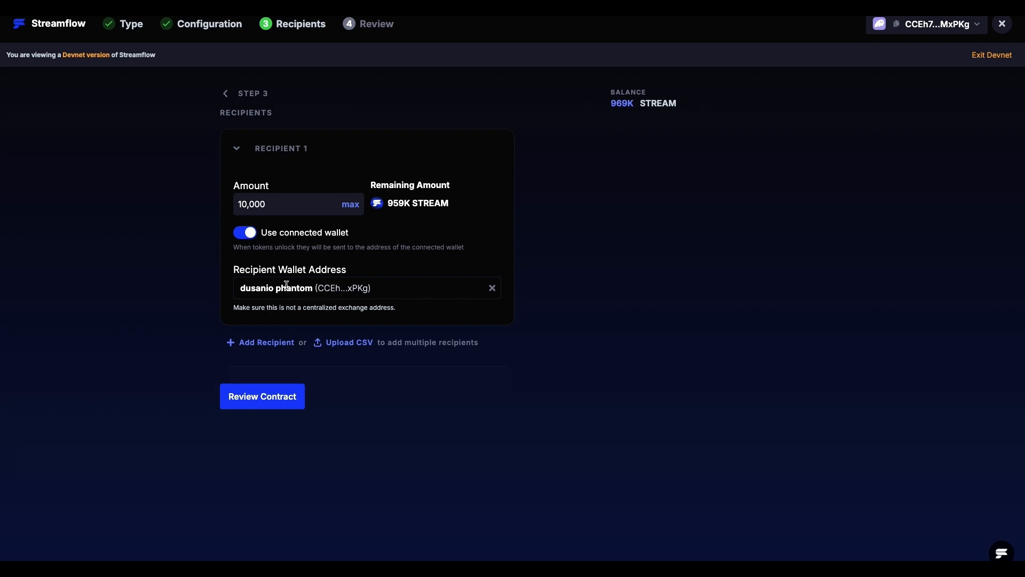
mouse_move(292, 380)
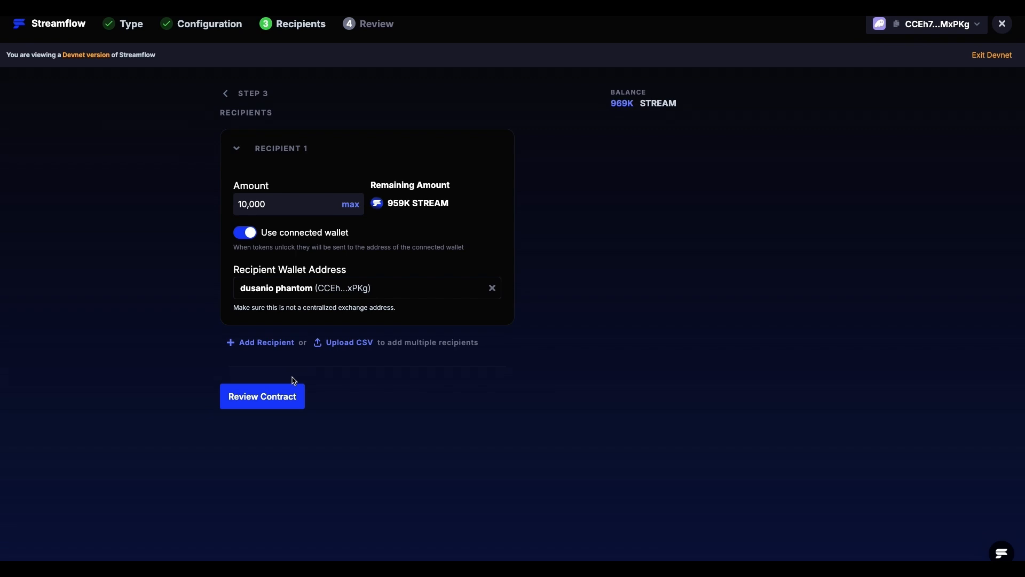
left_click(262, 395)
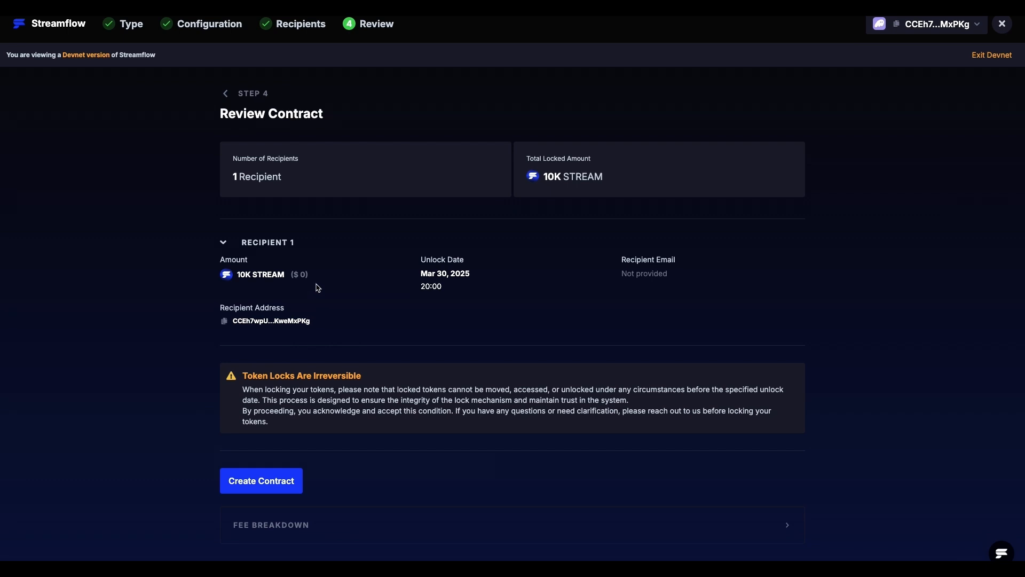
mouse_move(311, 229)
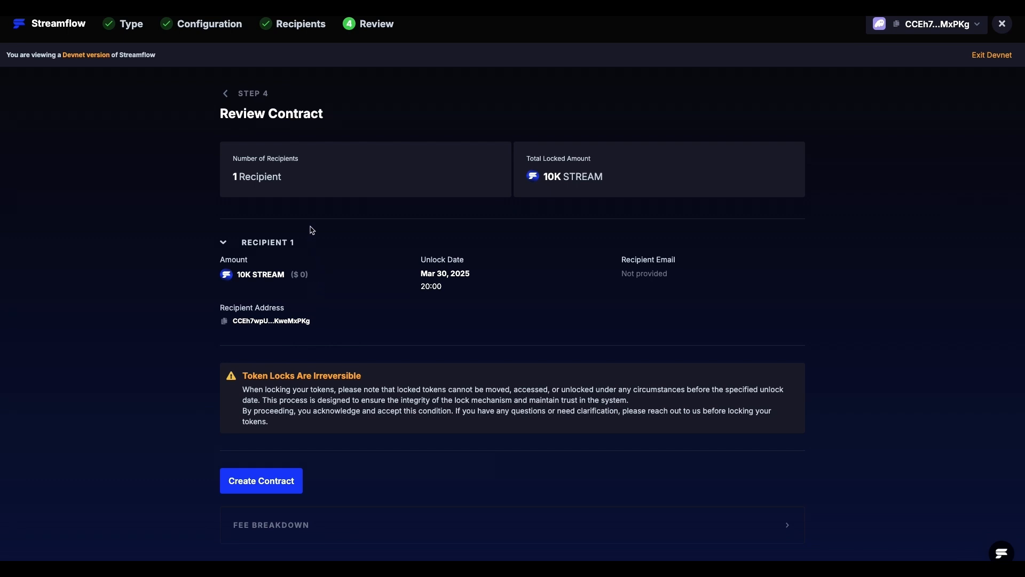
mouse_move(301, 361)
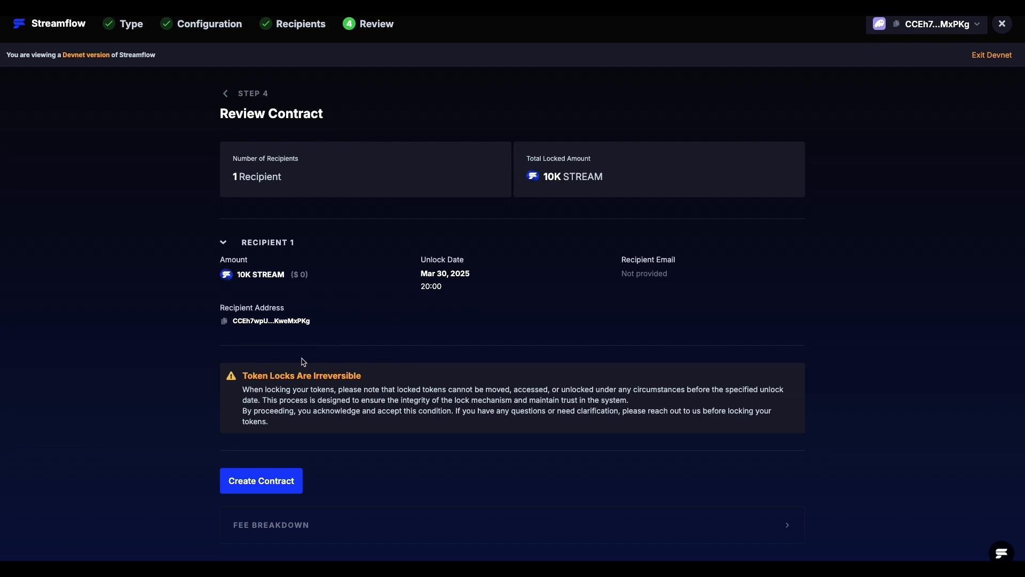
mouse_move(387, 520)
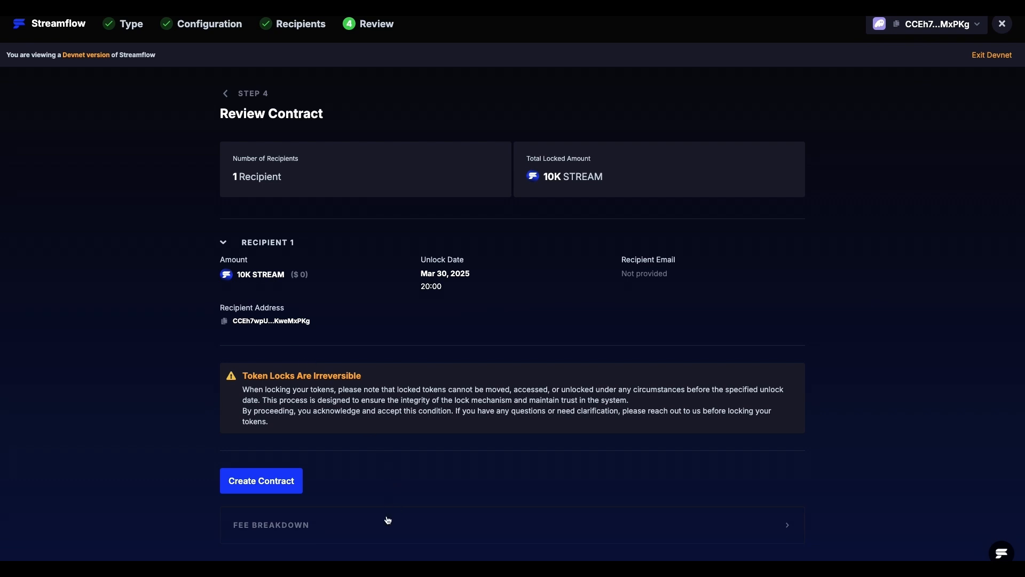
Create the lock contract and confirm the transaction in the wallet popup.
left_click(270, 524)
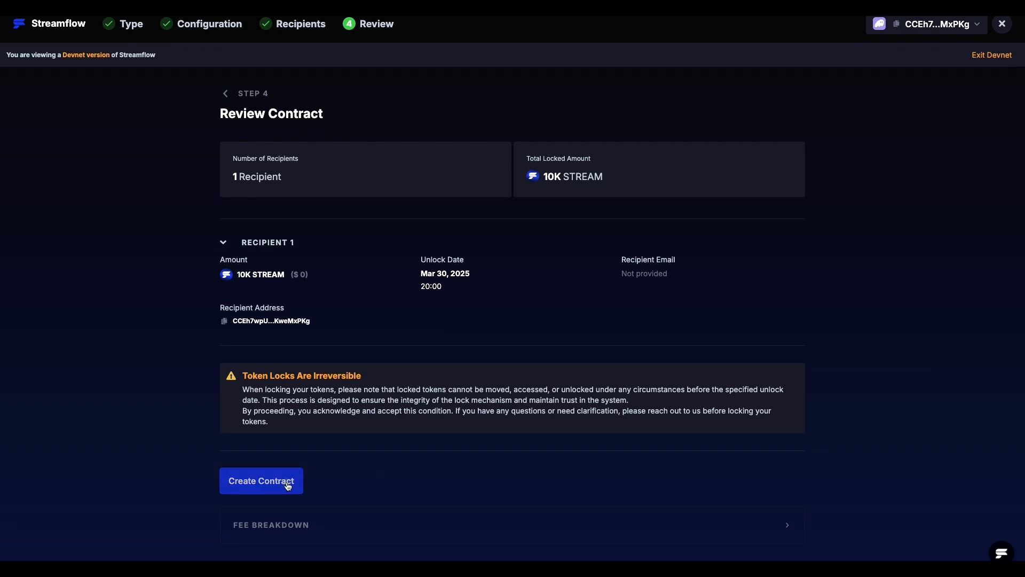
left_click(260, 480)
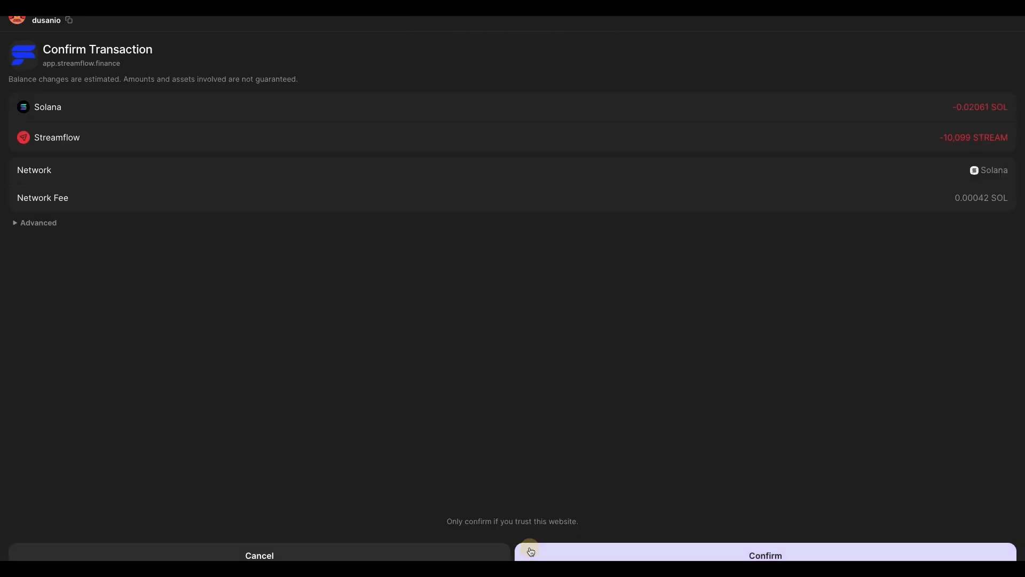
left_click(764, 555)
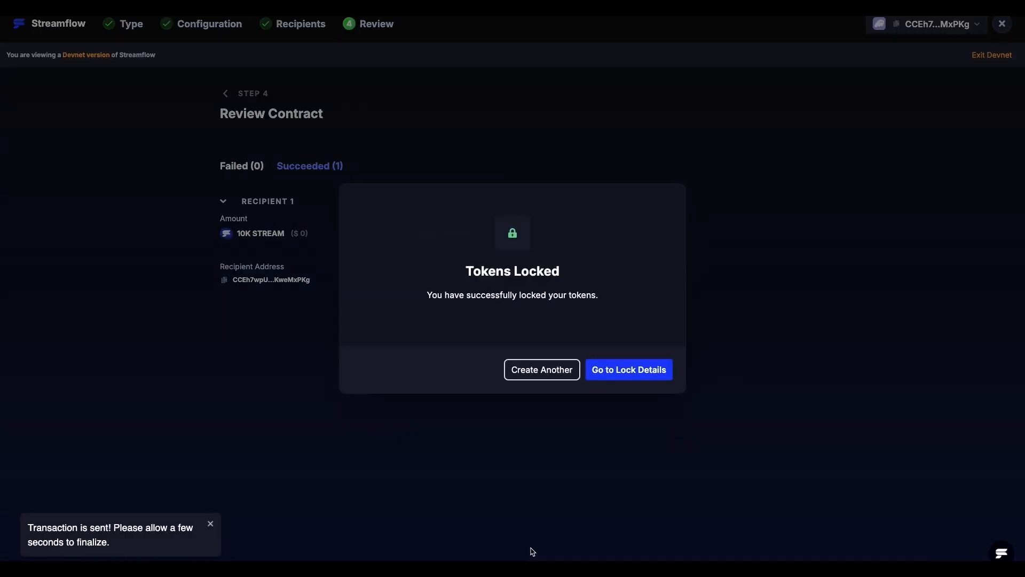
mouse_move(498, 428)
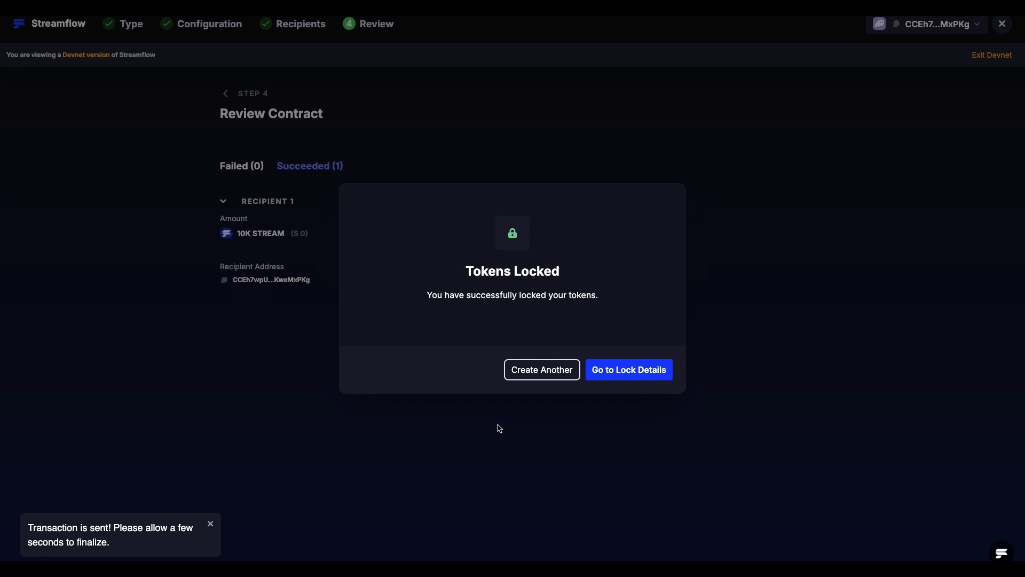
mouse_move(598, 375)
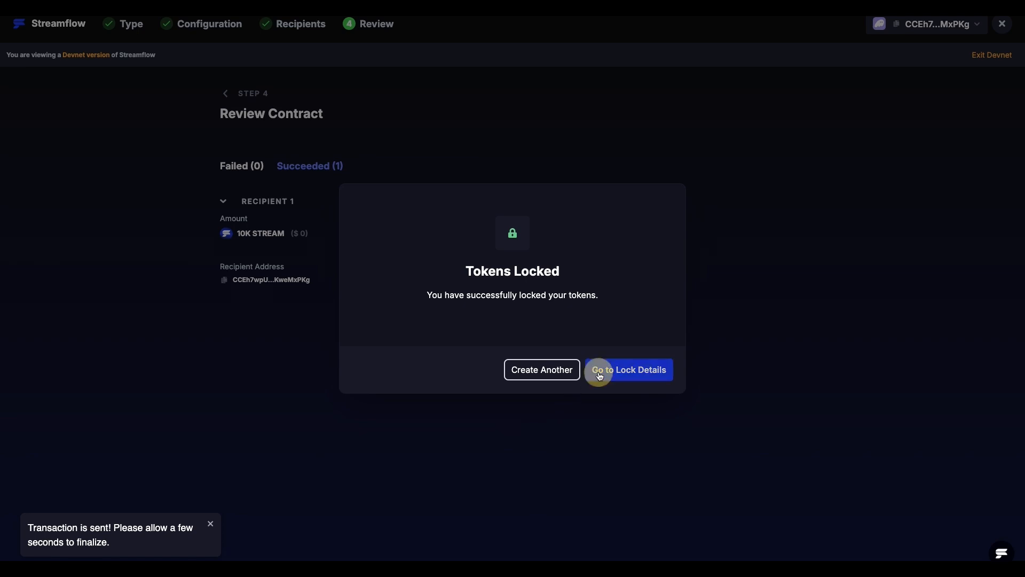
Go to the lock details page showing 10K STREAM locked until March 30, 2025.
left_click(626, 370)
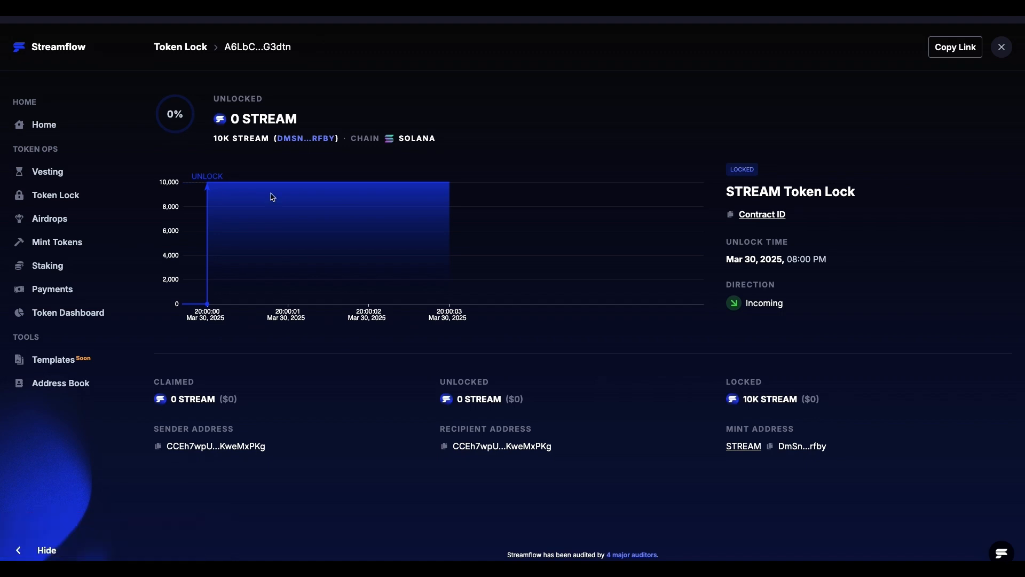
mouse_move(187, 106)
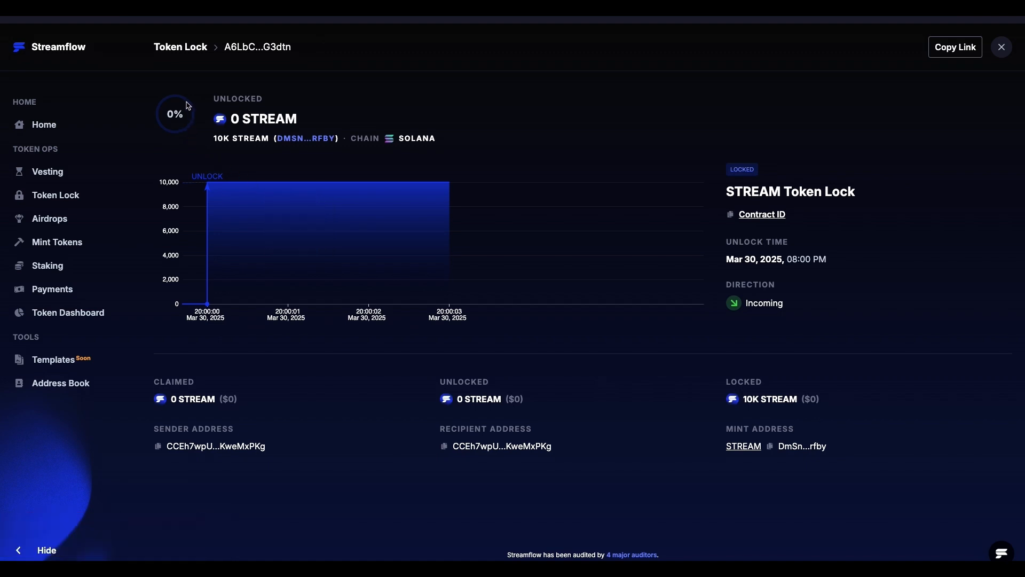
mouse_move(193, 126)
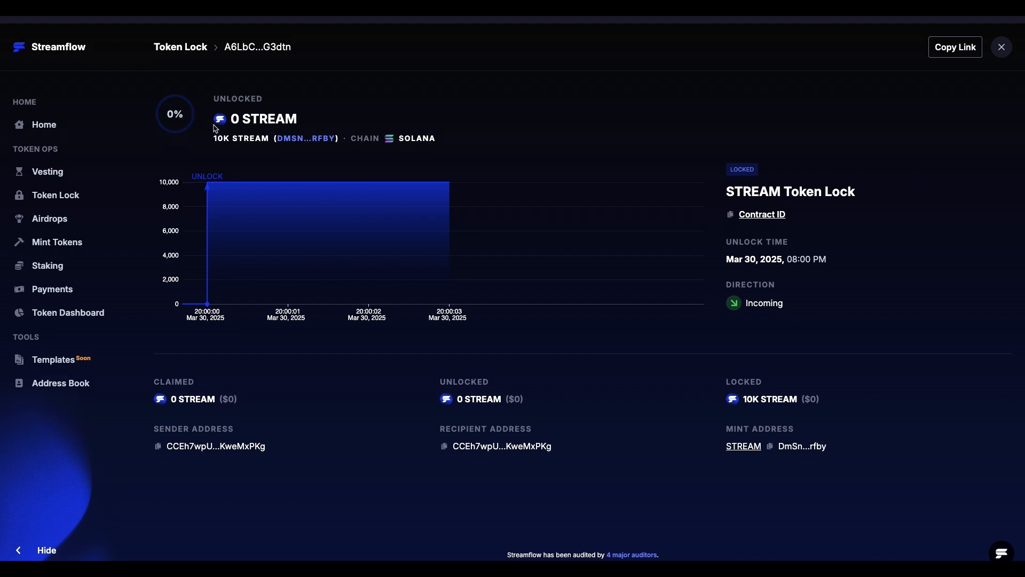
mouse_move(245, 126)
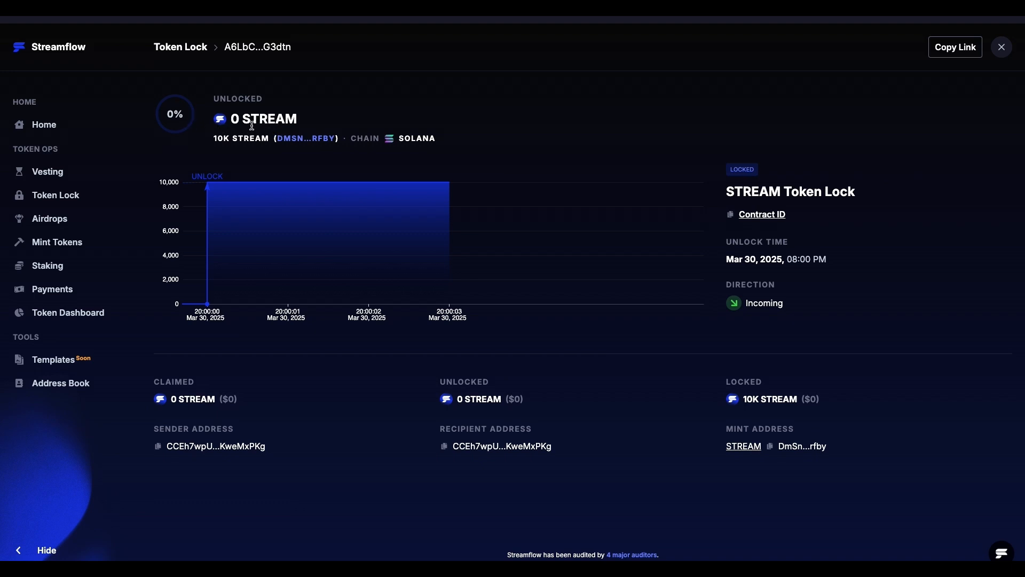
mouse_move(219, 149)
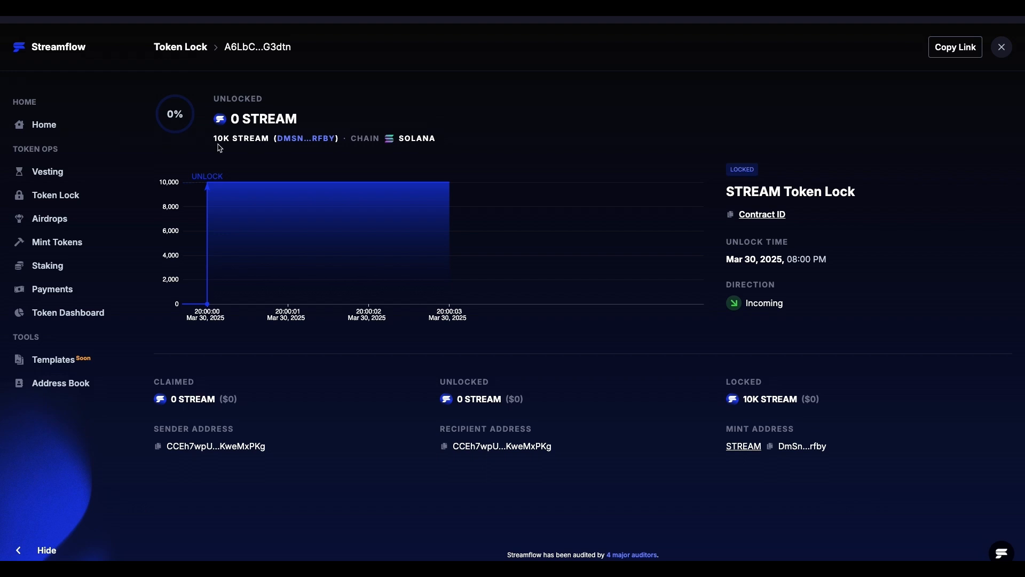
mouse_move(305, 138)
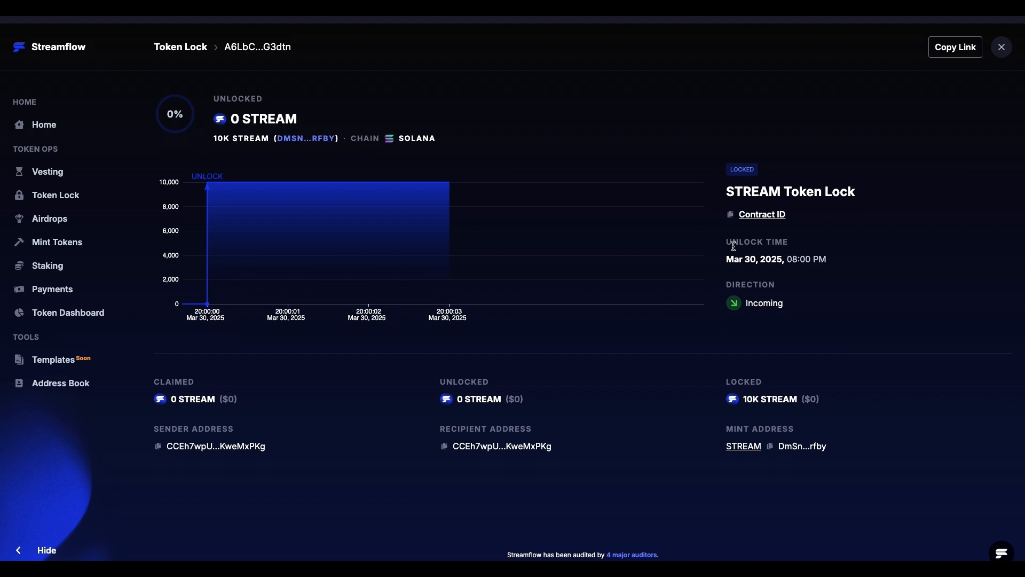
mouse_move(662, 424)
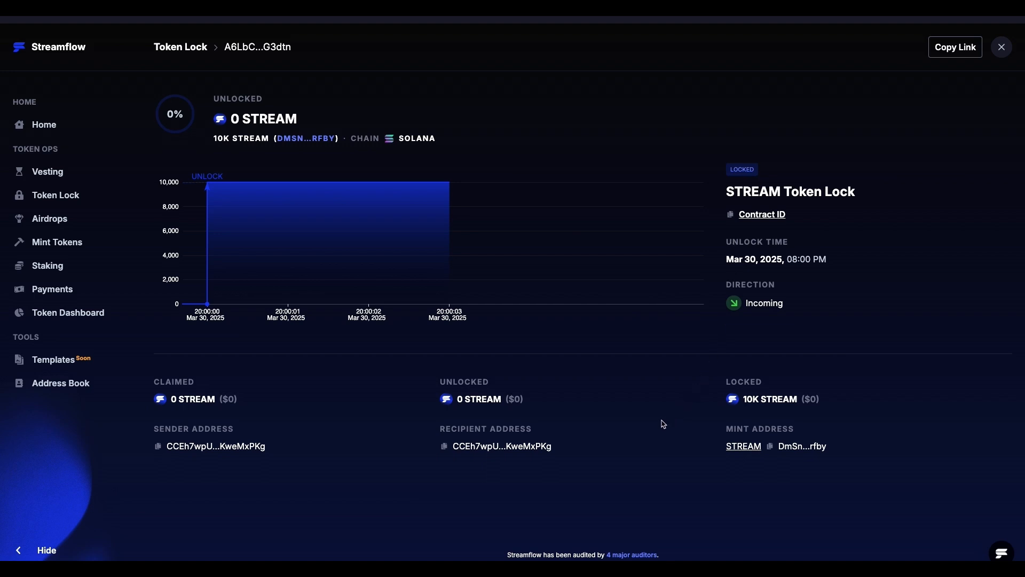
mouse_move(614, 429)
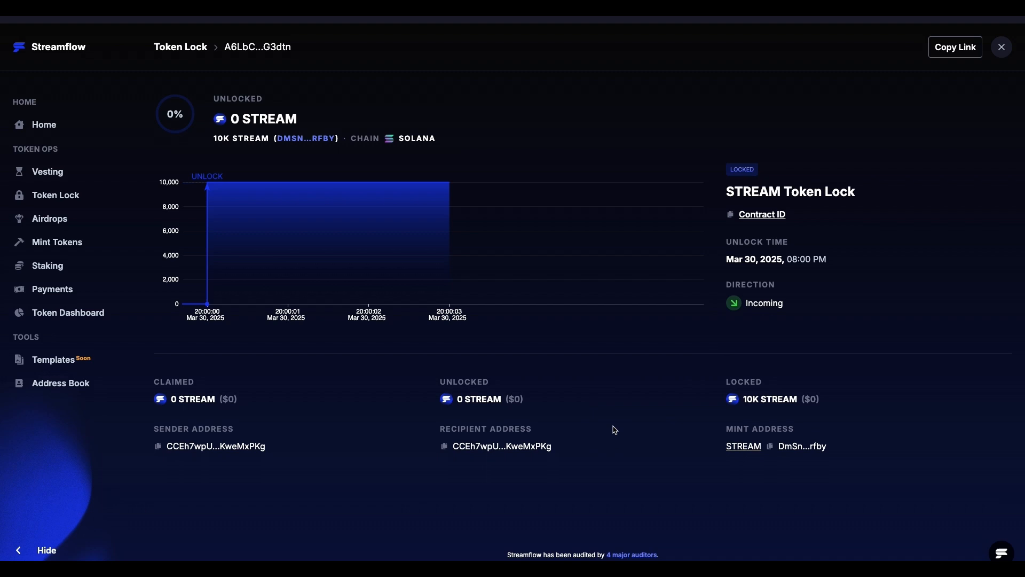